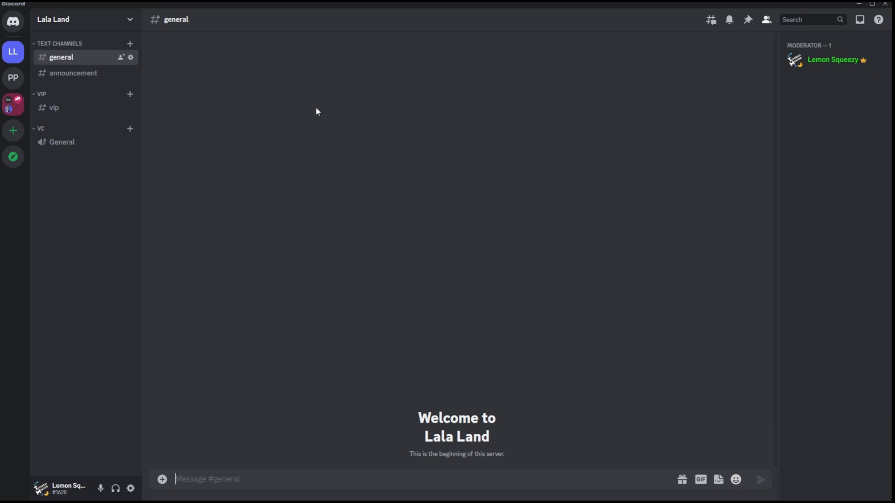
{"action": "mouse_move", "coordinate": [365, 4]}
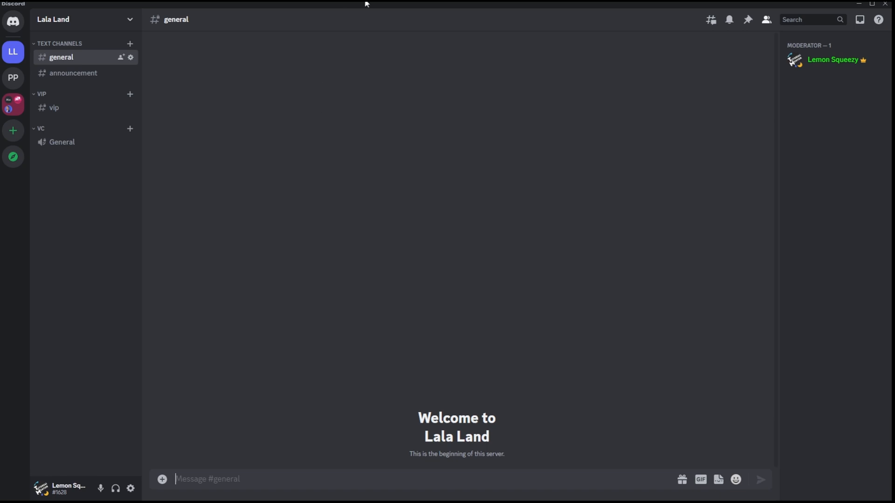
Step: Open Server Settings for the Lala Land server from its name dropdown
{"action": "left_click", "coordinate": [80, 19]}
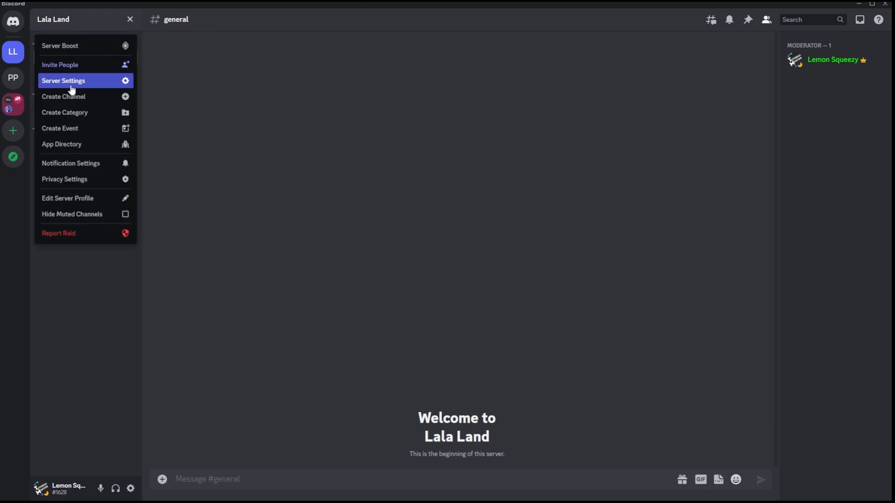
{"action": "left_click", "coordinate": [63, 80]}
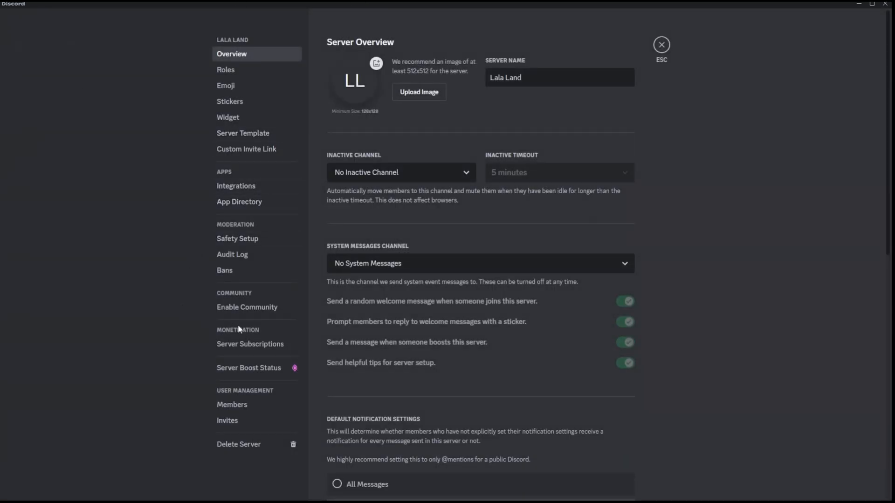
{"action": "mouse_move", "coordinate": [288, 322]}
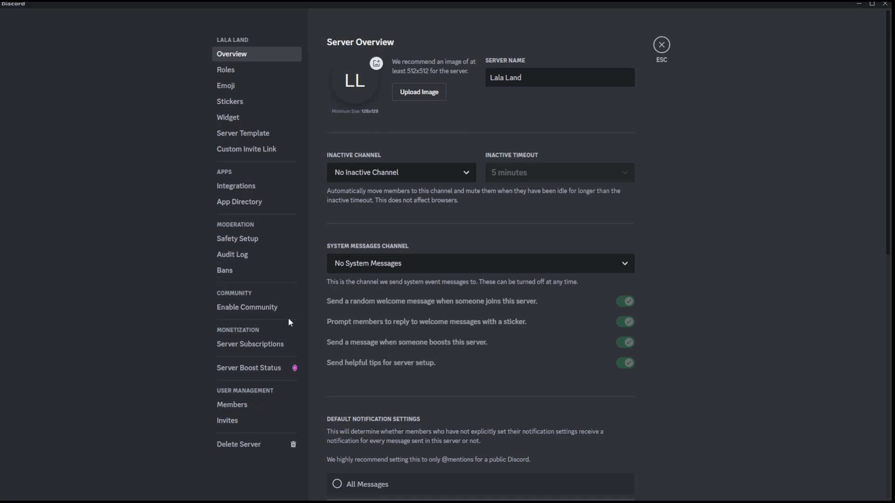
Step: Enable Community with the suggested rules and updates channels, agree and finish setup
{"action": "left_click", "coordinate": [247, 307]}
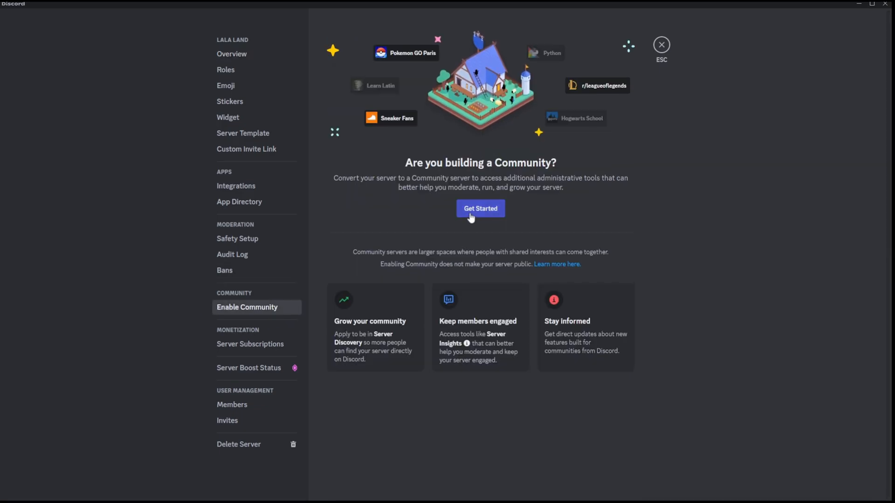
{"action": "left_click", "coordinate": [480, 208]}
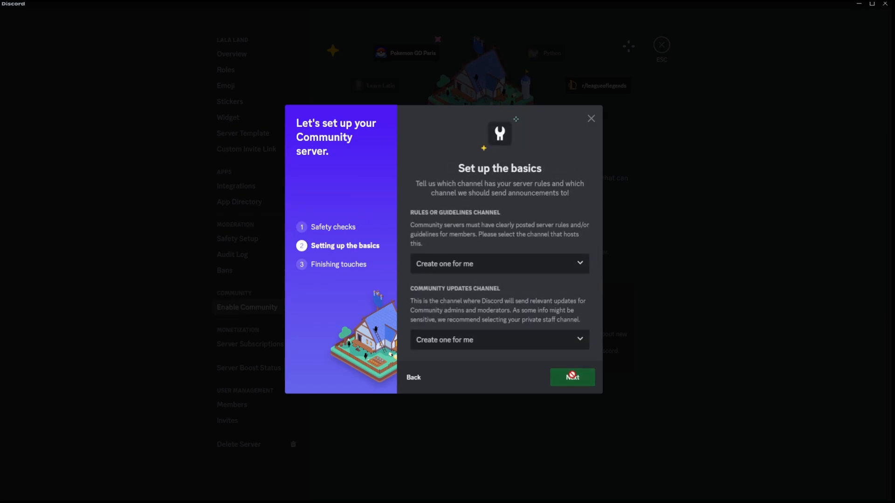
{"action": "left_click", "coordinate": [572, 377]}
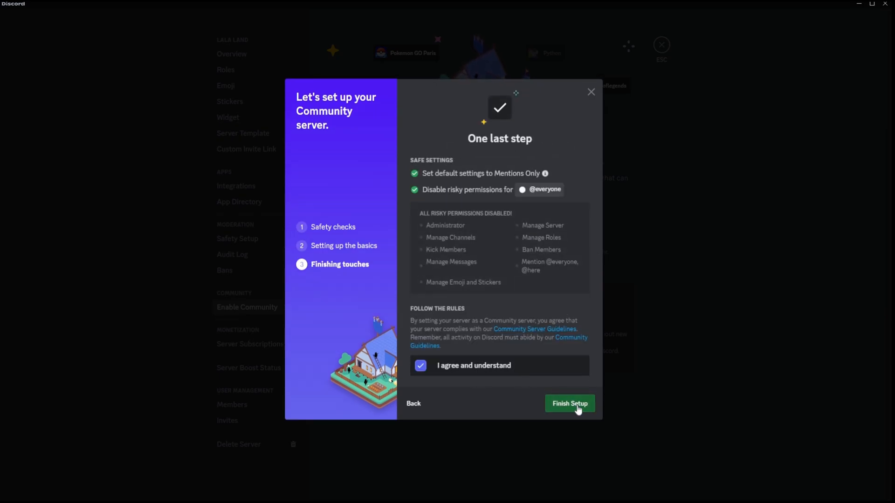
{"action": "left_click", "coordinate": [569, 404]}
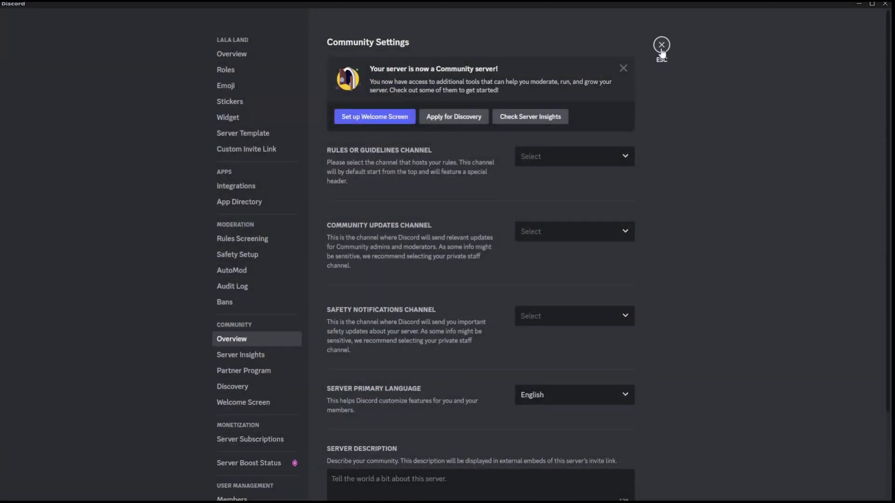
{"action": "left_click", "coordinate": [661, 45]}
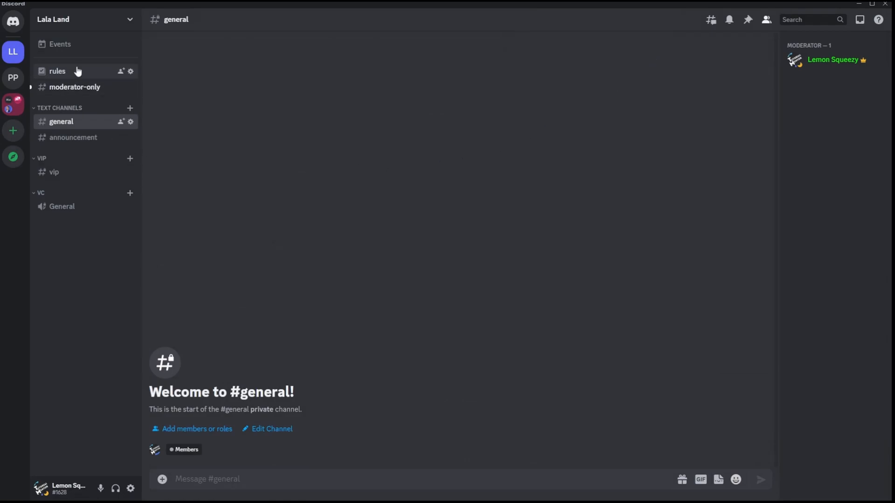
{"action": "mouse_move", "coordinate": [114, 83]}
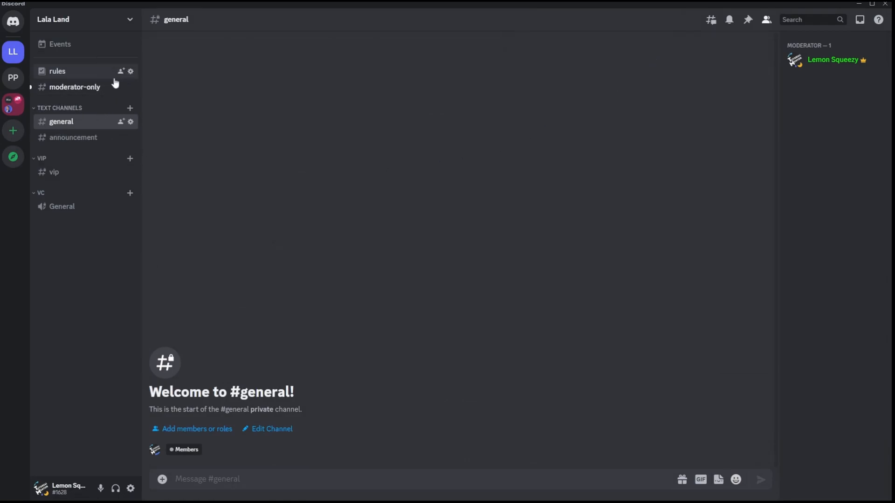
{"action": "mouse_move", "coordinate": [75, 86]}
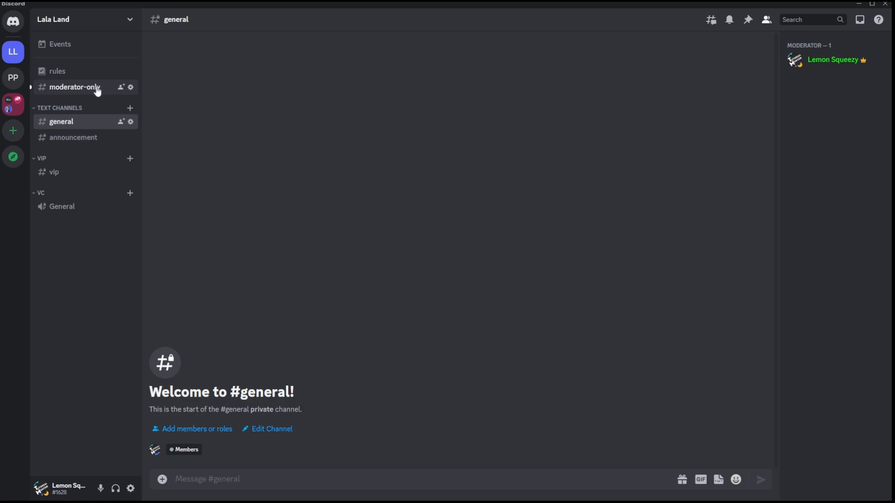
{"action": "mouse_move", "coordinate": [130, 109]}
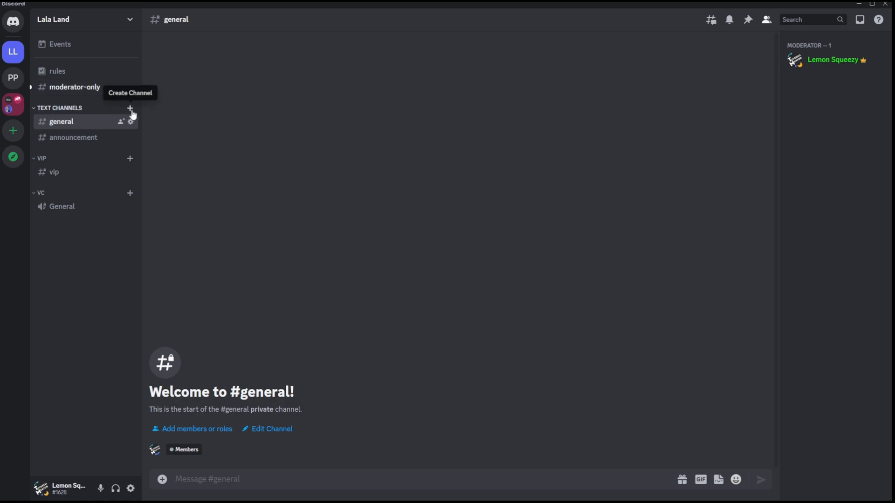
Step: Create a new Announcement-type text channel named 'announcements' in Lala Land
{"action": "left_click", "coordinate": [129, 108]}
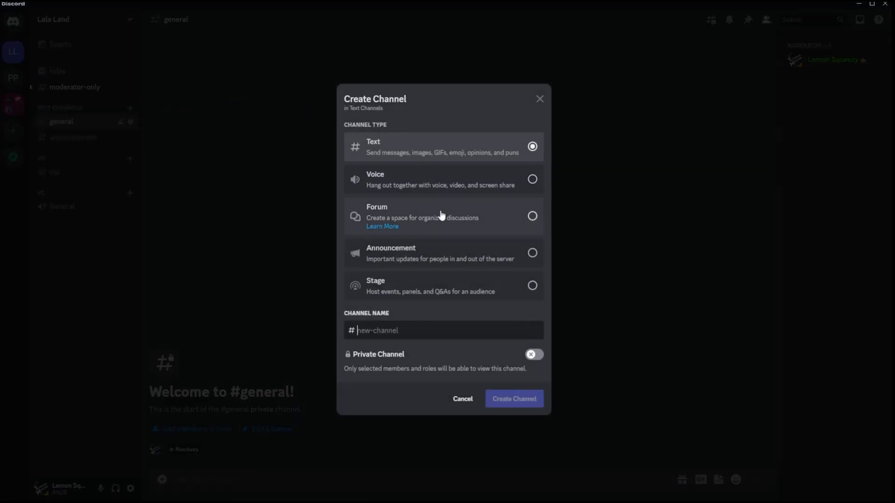
{"action": "mouse_move", "coordinate": [387, 258]}
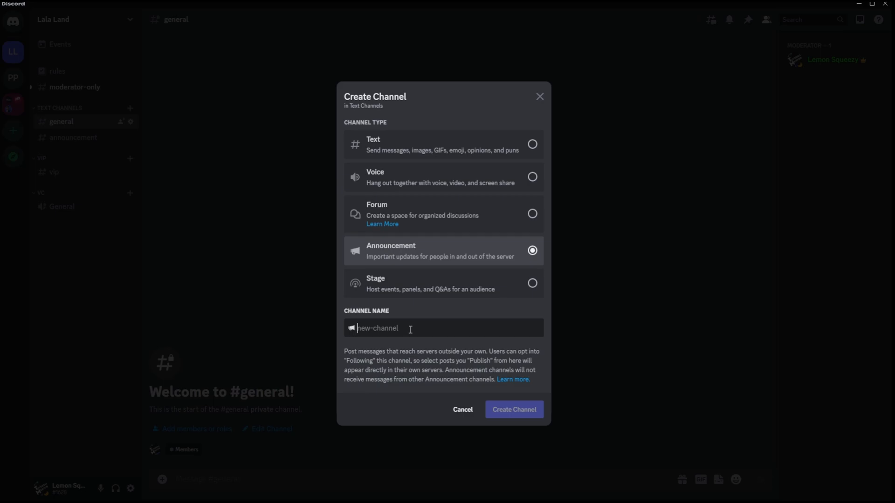
{"action": "left_click", "coordinate": [513, 411]}
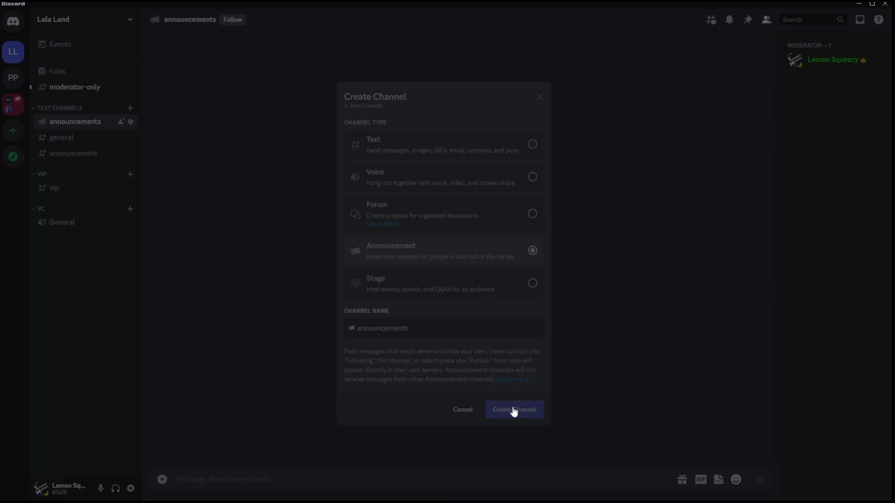
{"action": "left_click", "coordinate": [513, 410]}
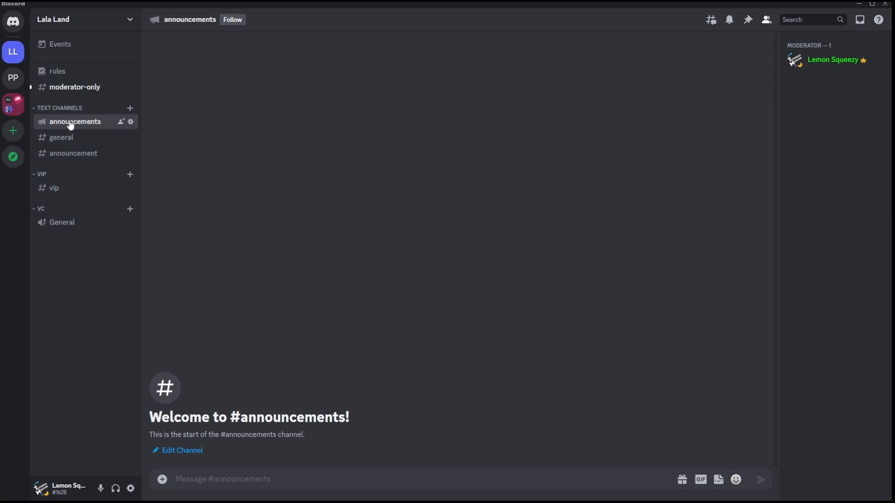
{"action": "mouse_move", "coordinate": [40, 129]}
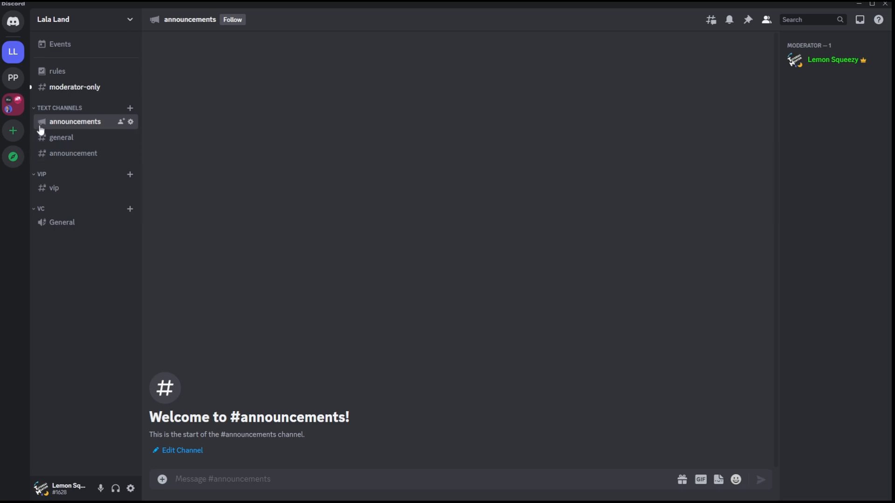
{"action": "mouse_move", "coordinate": [41, 121]}
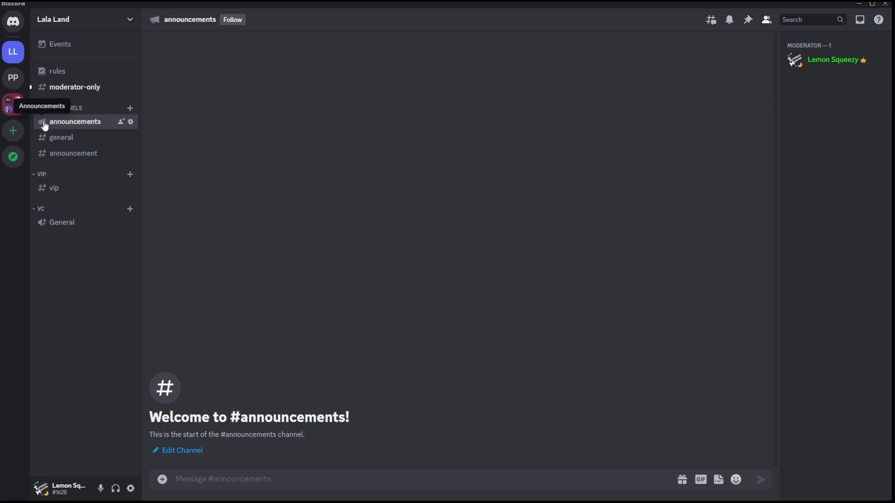
{"action": "mouse_move", "coordinate": [63, 118]}
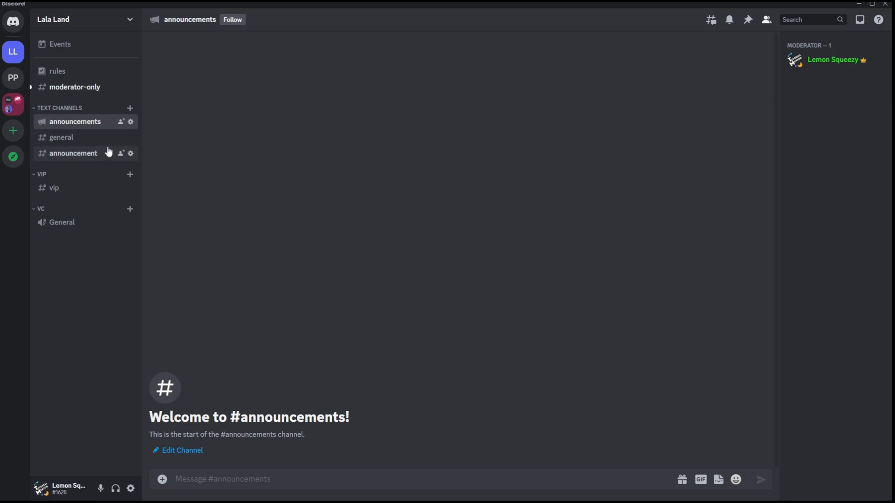
{"action": "mouse_move", "coordinate": [243, 41]}
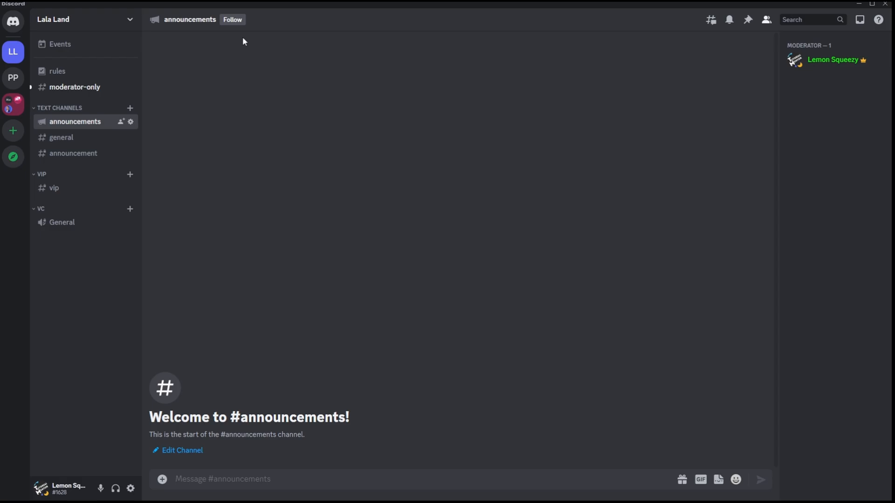
{"action": "mouse_move", "coordinate": [233, 181]}
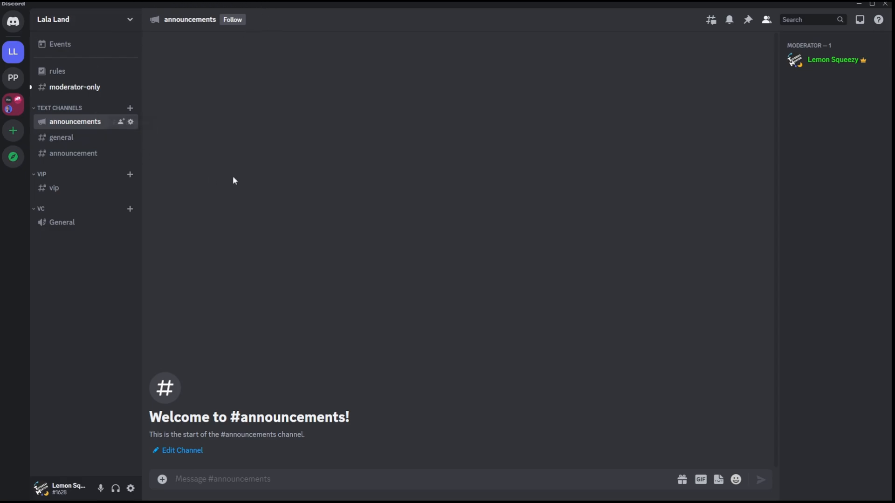
{"action": "mouse_move", "coordinate": [251, 133]}
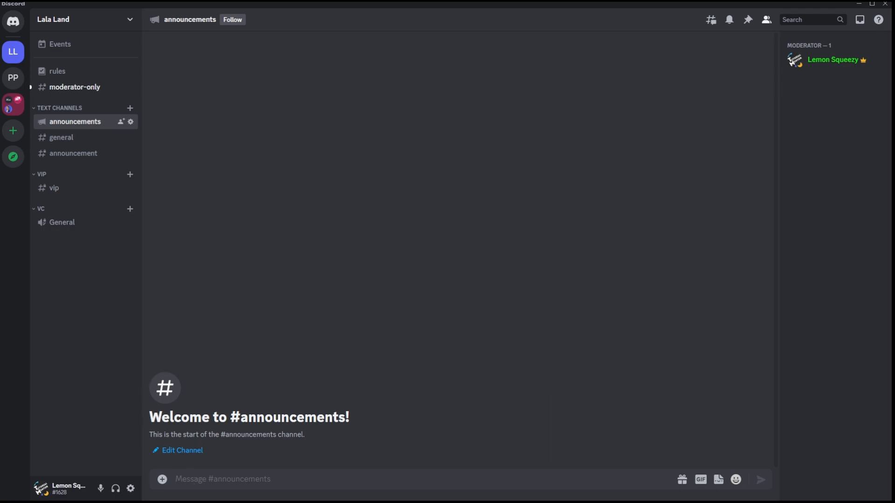
{"action": "mouse_move", "coordinate": [864, 415]}
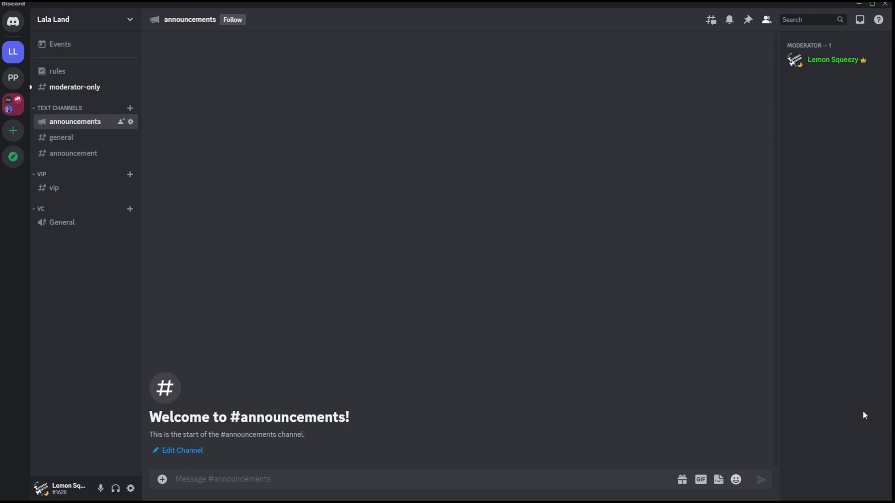
{"action": "mouse_move", "coordinate": [645, 466]}
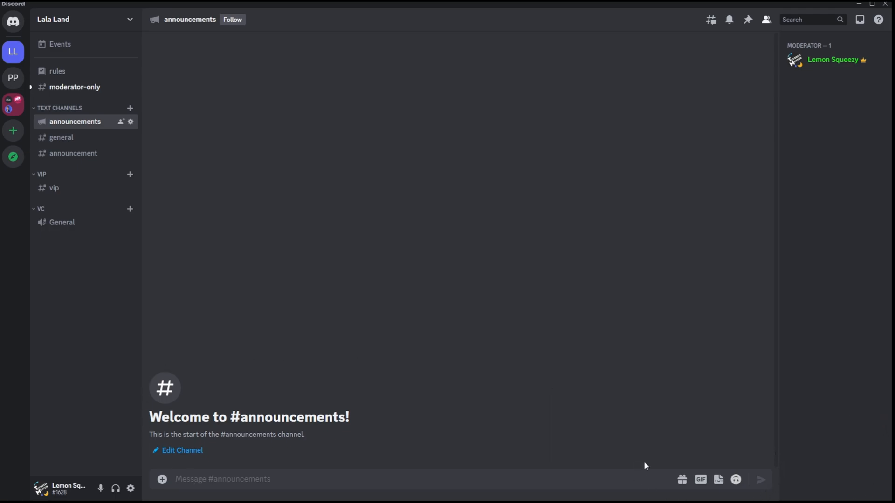
{"action": "mouse_move", "coordinate": [260, 30]}
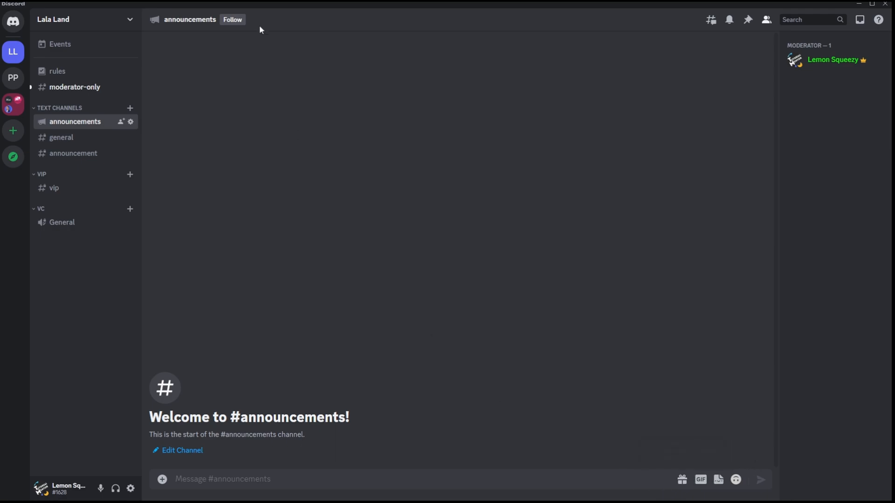
{"action": "mouse_move", "coordinate": [233, 19]}
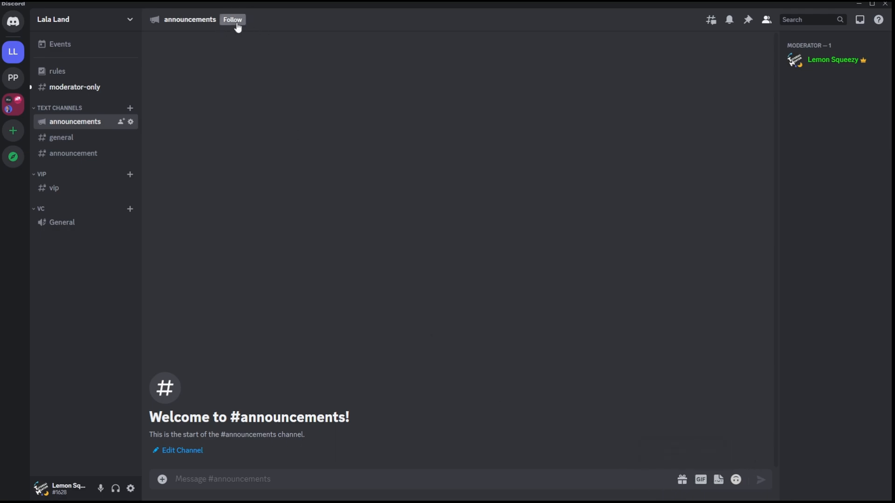
Step: Follow the announcements channel into Papa Pizza's games-announcements channel
{"action": "left_click", "coordinate": [232, 20]}
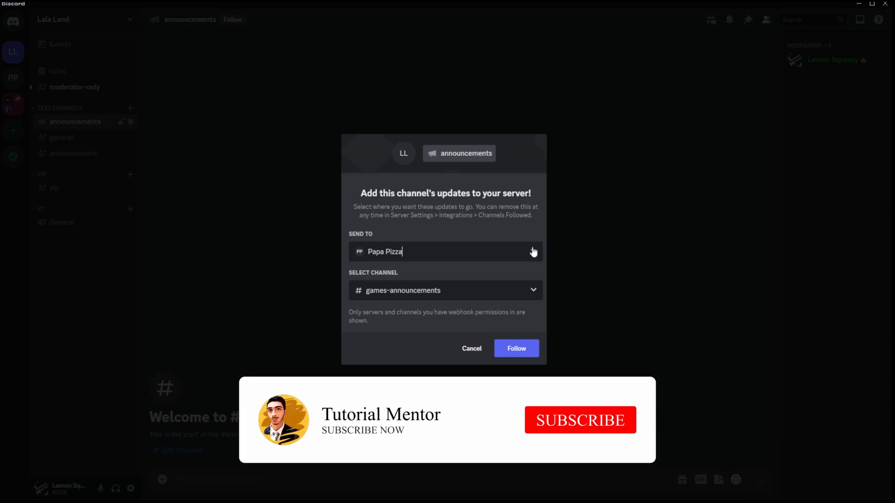
{"action": "mouse_move", "coordinate": [562, 420]}
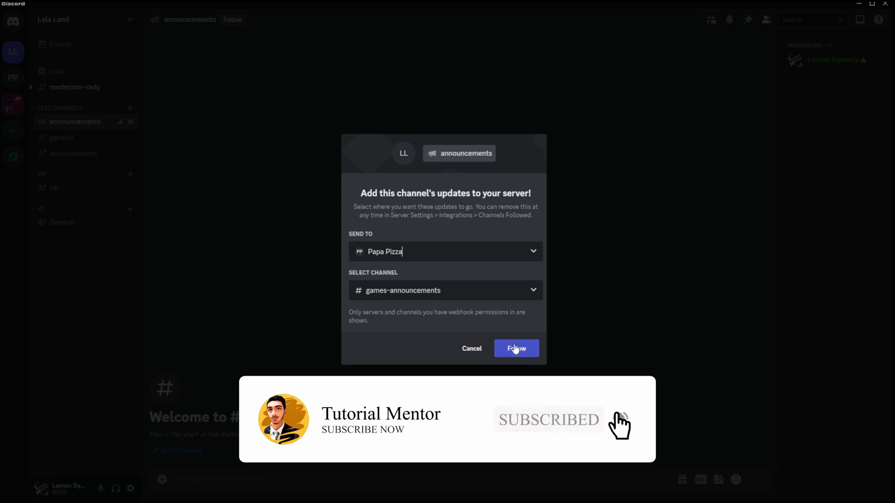
{"action": "left_click", "coordinate": [515, 349]}
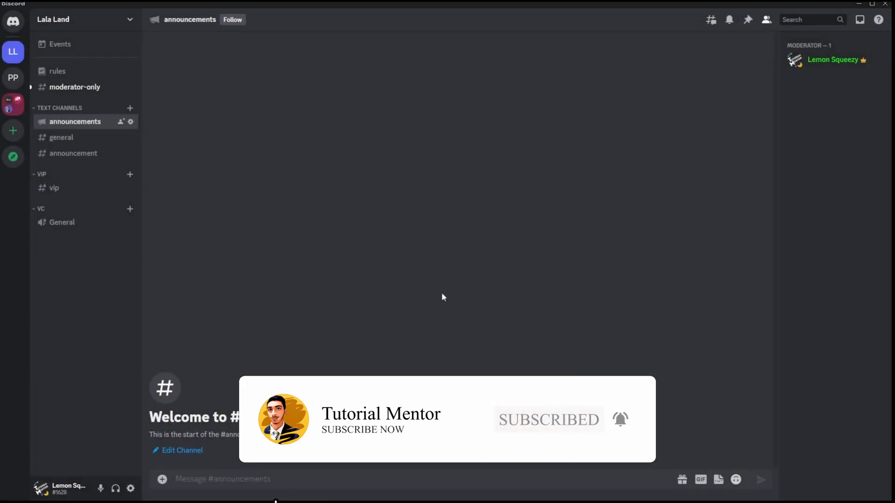
Step: Post 'announcements', publish it to following servers, and switch to Papa Pizza
{"action": "type", "text": "announcements"}
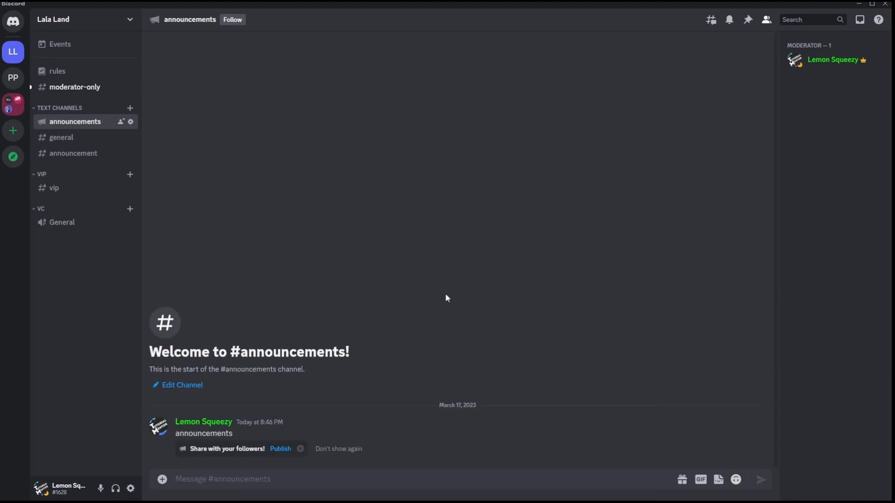
{"action": "mouse_move", "coordinate": [111, 435]}
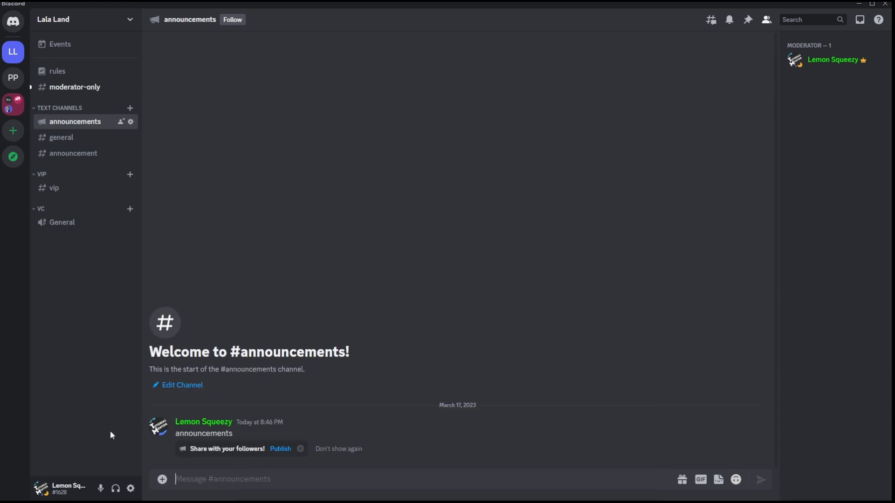
{"action": "mouse_move", "coordinate": [733, 429]}
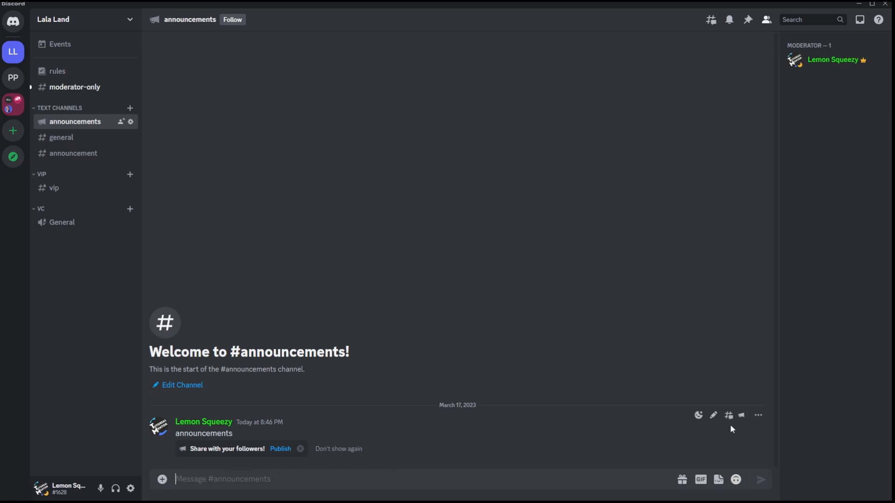
{"action": "mouse_move", "coordinate": [741, 415]}
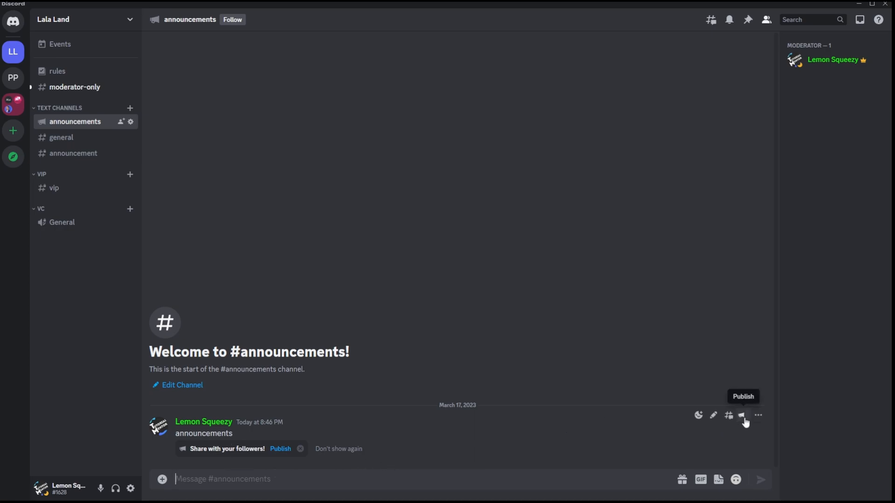
{"action": "left_click", "coordinate": [745, 416]}
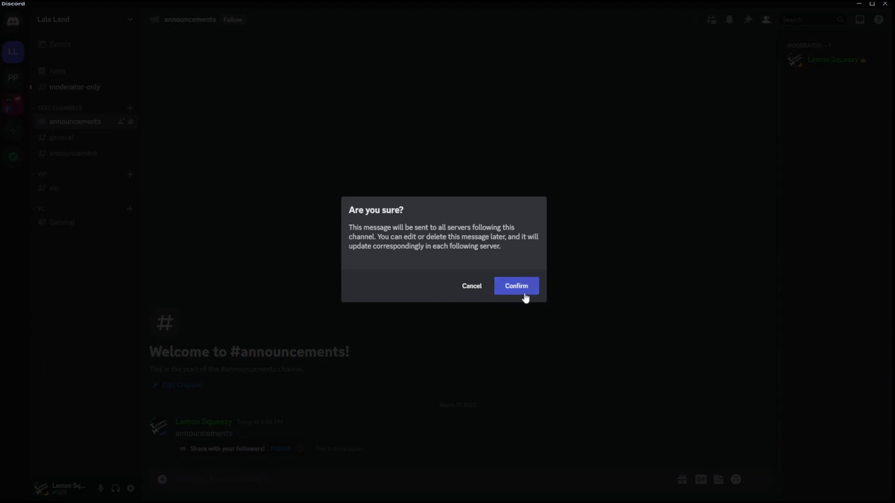
{"action": "left_click", "coordinate": [515, 286]}
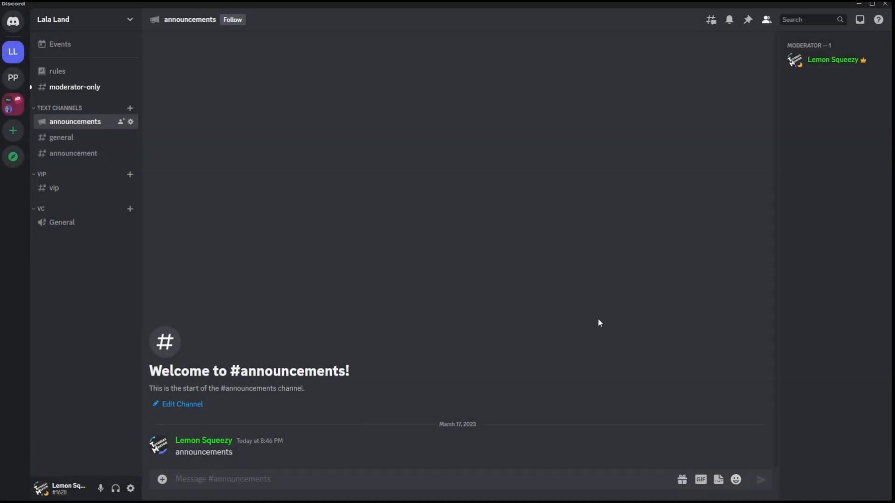
{"action": "mouse_move", "coordinate": [438, 286]}
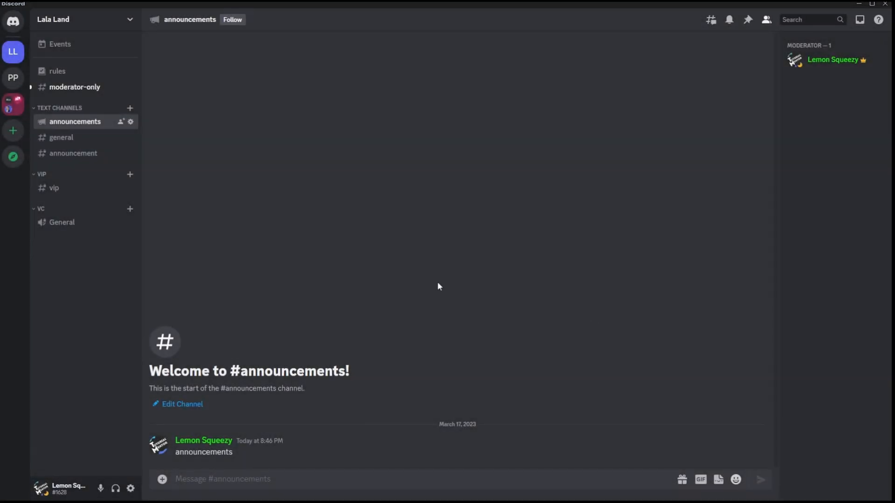
{"action": "left_click", "coordinate": [12, 77]}
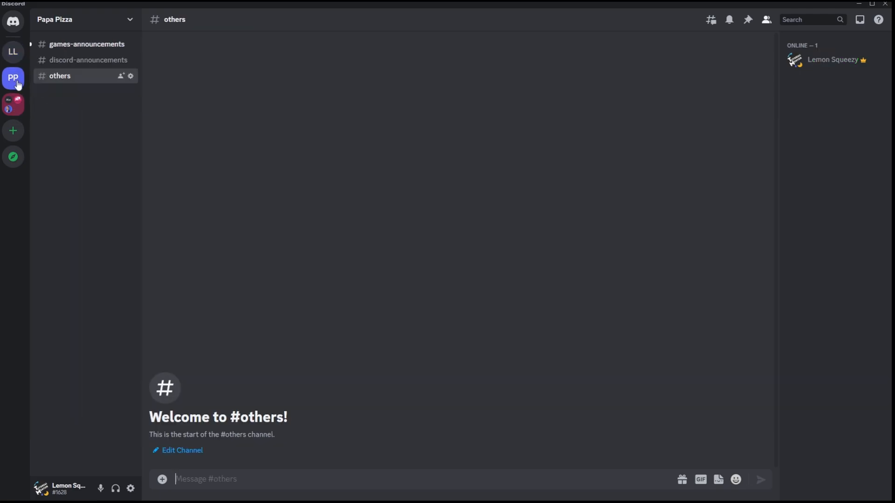
{"action": "mouse_move", "coordinate": [80, 43]}
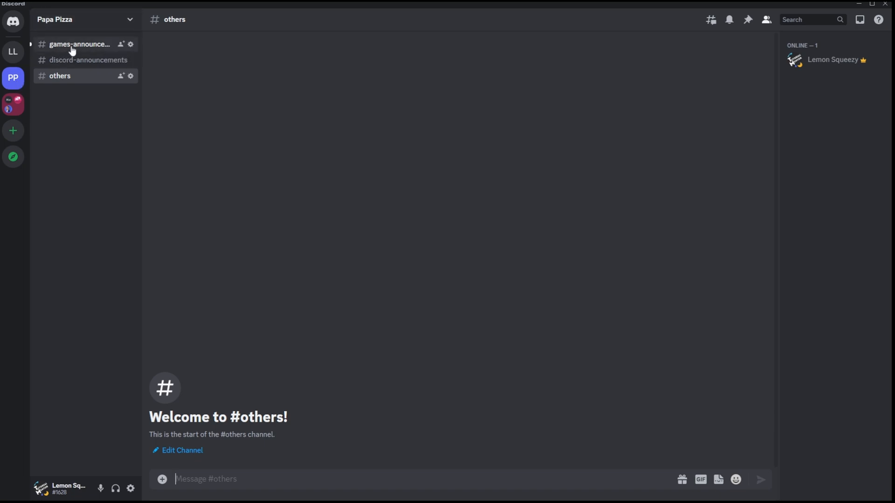
{"action": "left_click", "coordinate": [81, 44]}
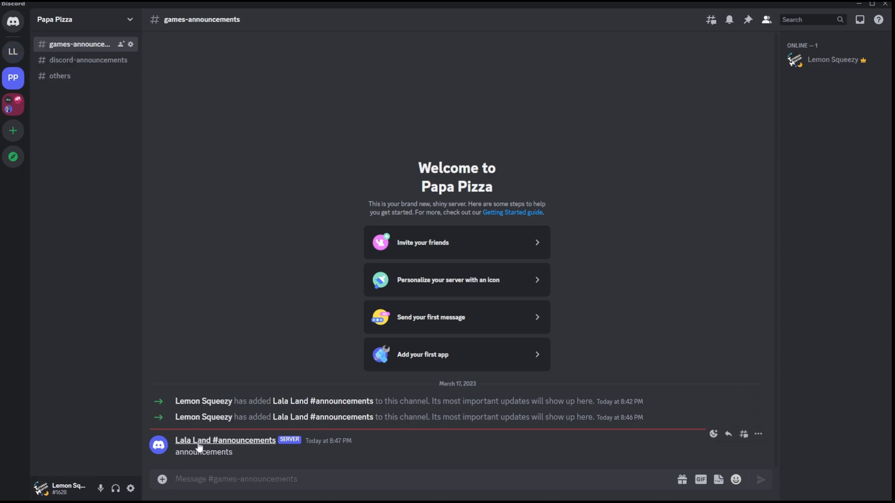
{"action": "double_click", "coordinate": [203, 452]}
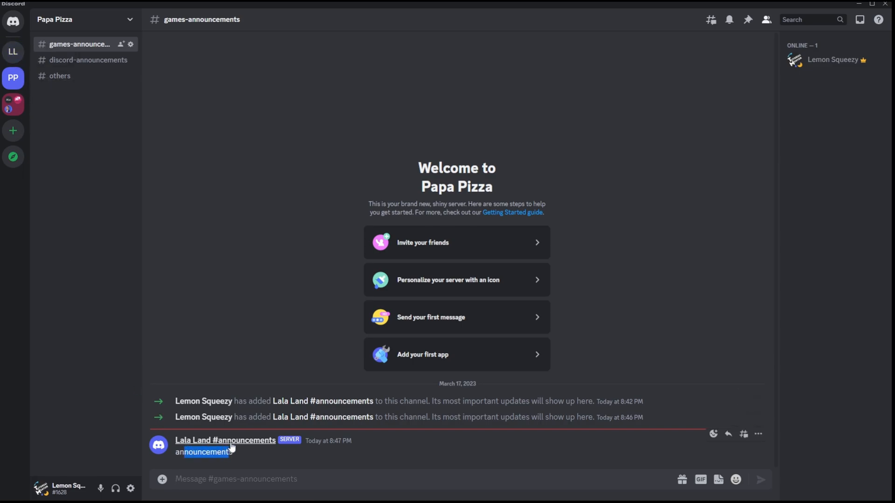
{"action": "left_click", "coordinate": [12, 51]}
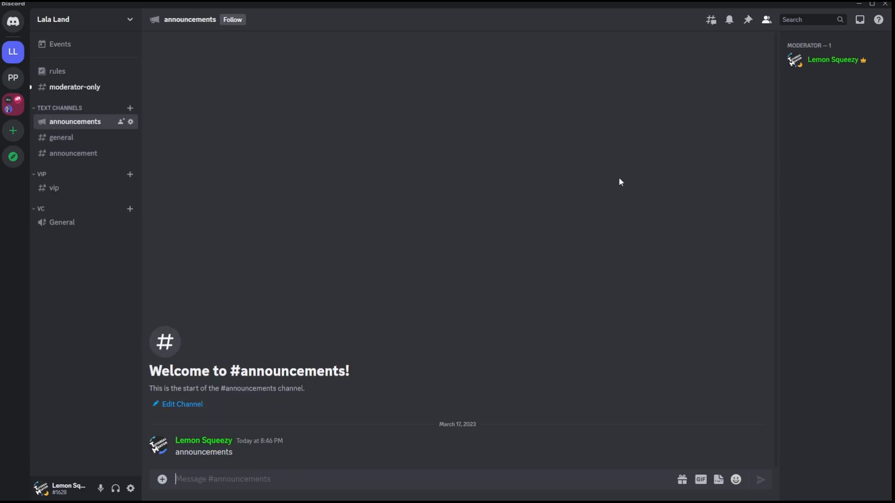
Step: Edit the message to 'announcement', confirm the update, and check it in Papa Pizza
{"action": "double_click", "coordinate": [204, 453]}
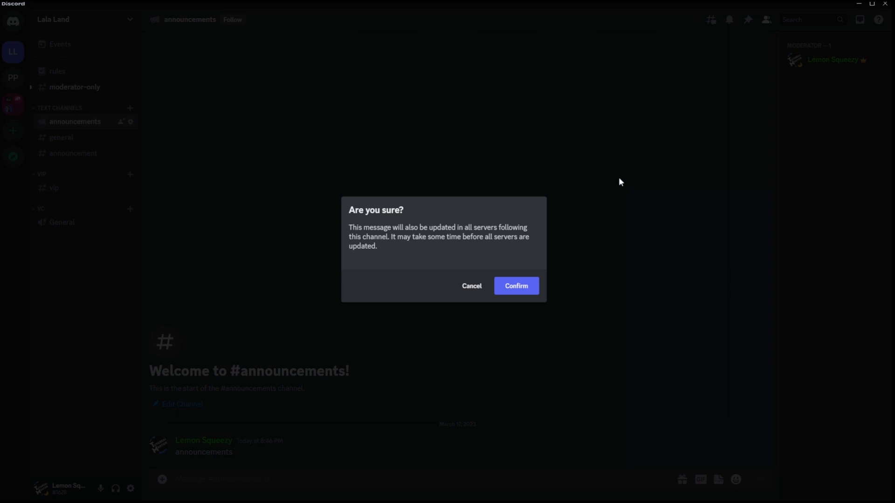
{"action": "left_click", "coordinate": [515, 286]}
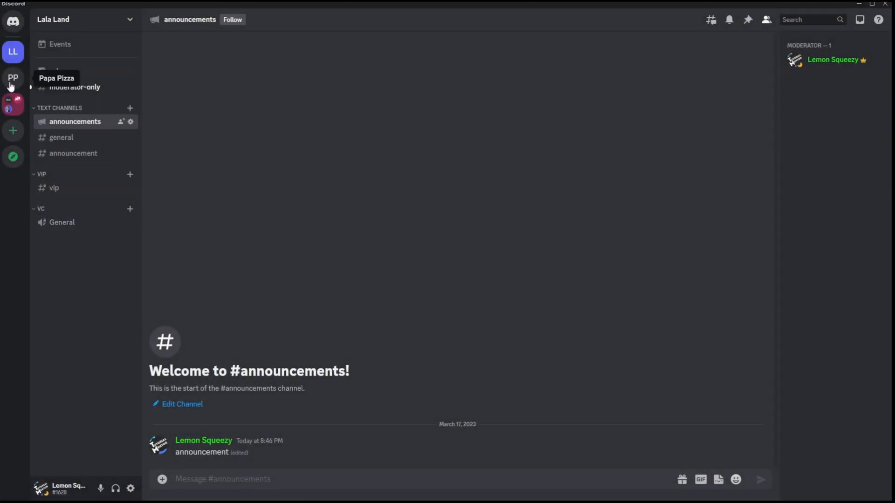
{"action": "left_click", "coordinate": [12, 77]}
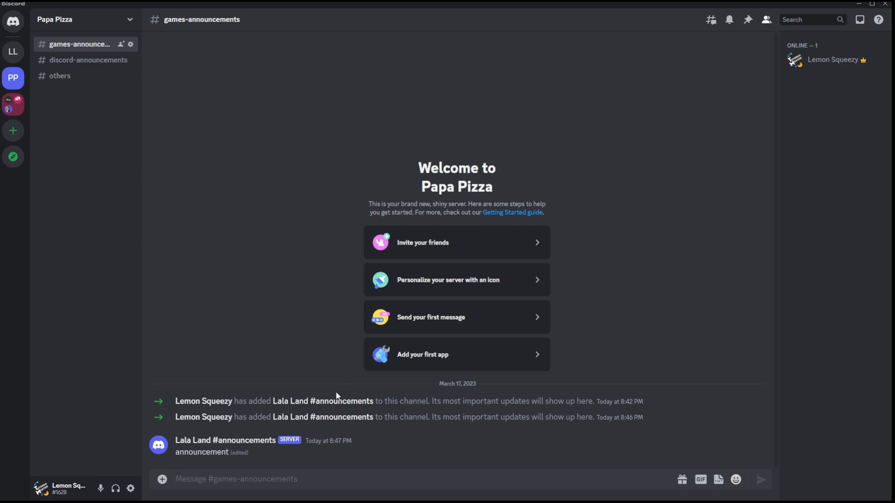
{"action": "left_click", "coordinate": [12, 52]}
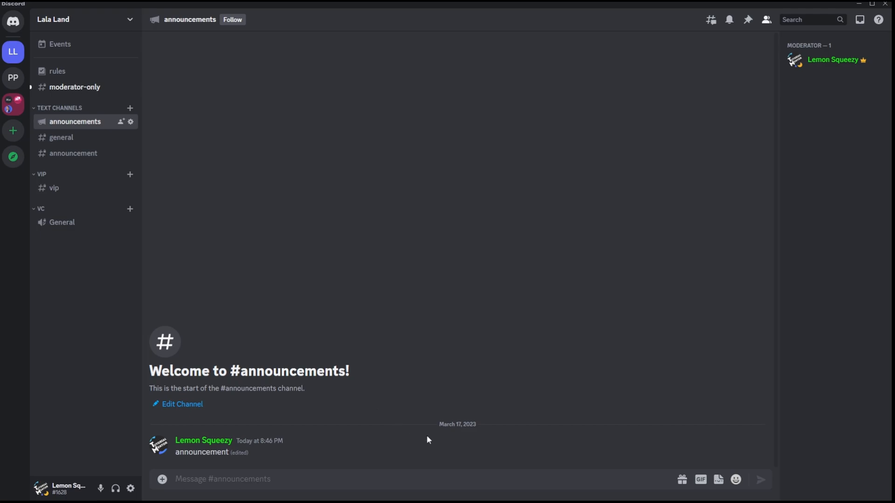
{"action": "mouse_move", "coordinate": [760, 436]}
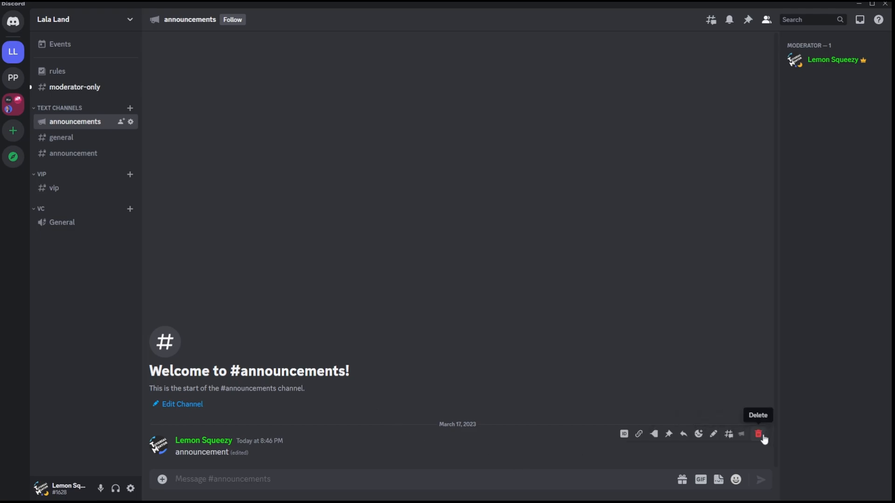
Step: Delete the published message and view '[Original Message Deleted]' in Papa Pizza
{"action": "left_click", "coordinate": [758, 433]}
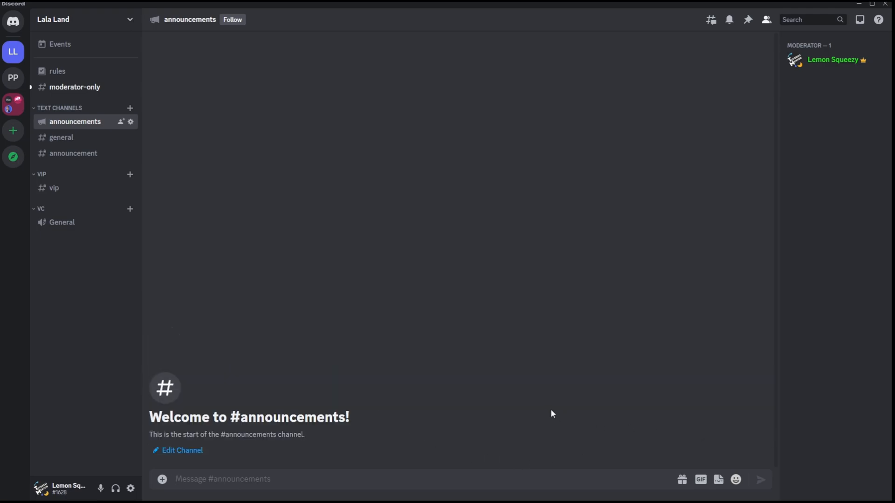
{"action": "left_click", "coordinate": [12, 77]}
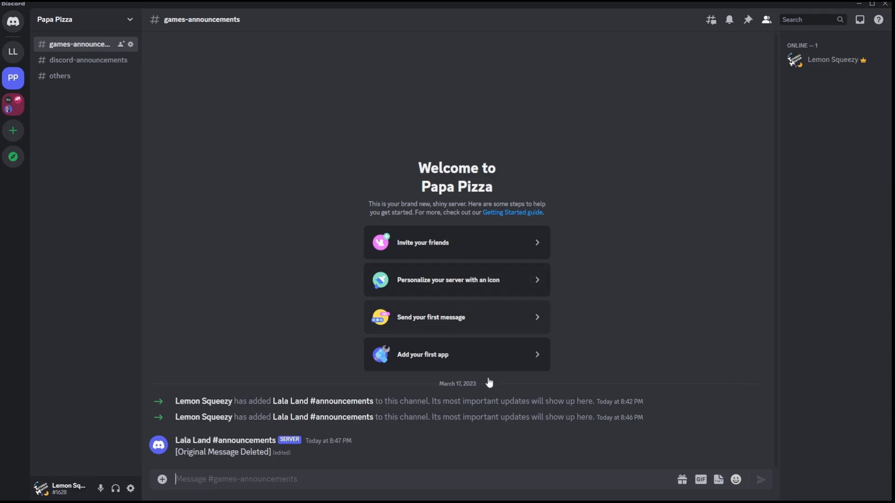
{"action": "mouse_move", "coordinate": [280, 355]}
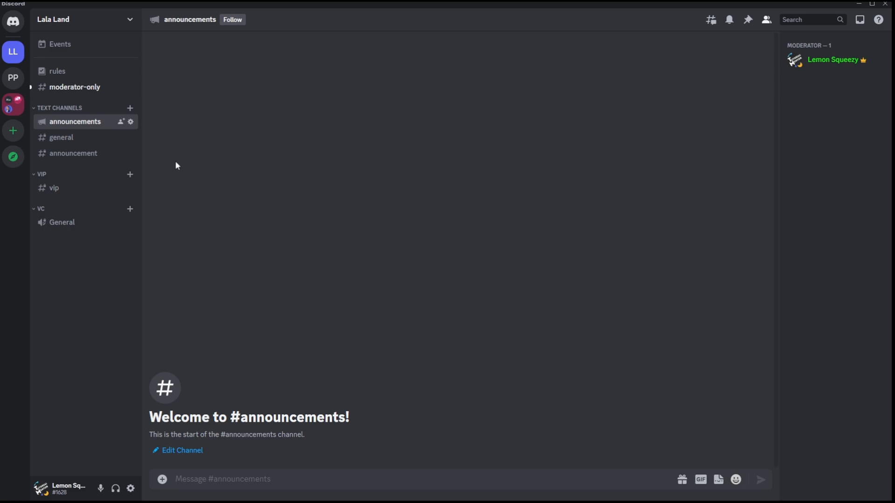
{"action": "mouse_move", "coordinate": [155, 123]}
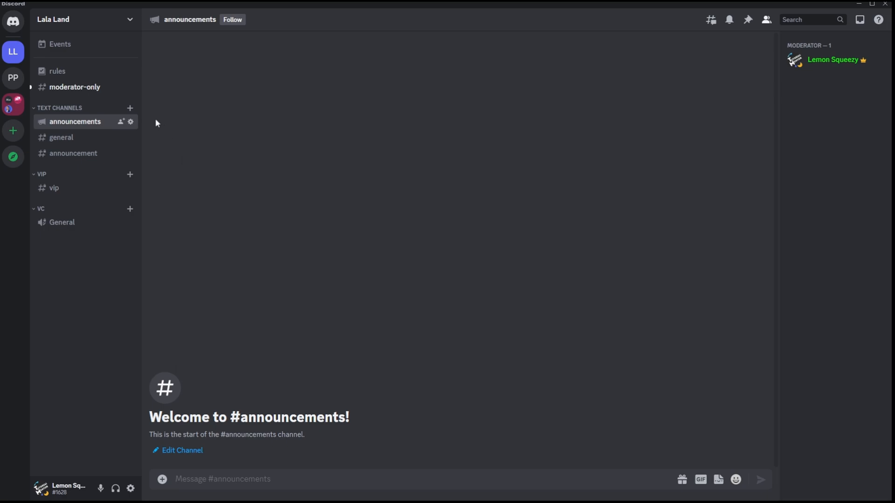
{"action": "mouse_move", "coordinate": [142, 157]}
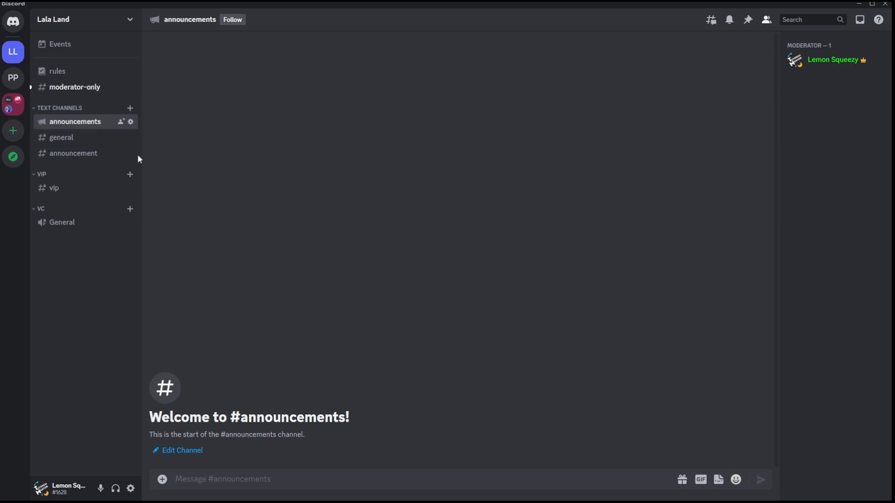
{"action": "mouse_move", "coordinate": [130, 154]}
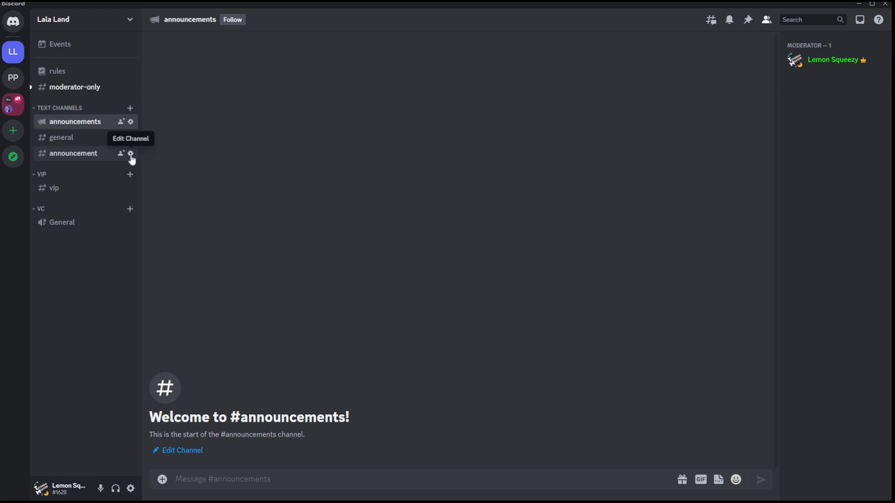
Step: Switch on the Announcement Channel toggle for the older #announcement channel
{"action": "left_click", "coordinate": [130, 153]}
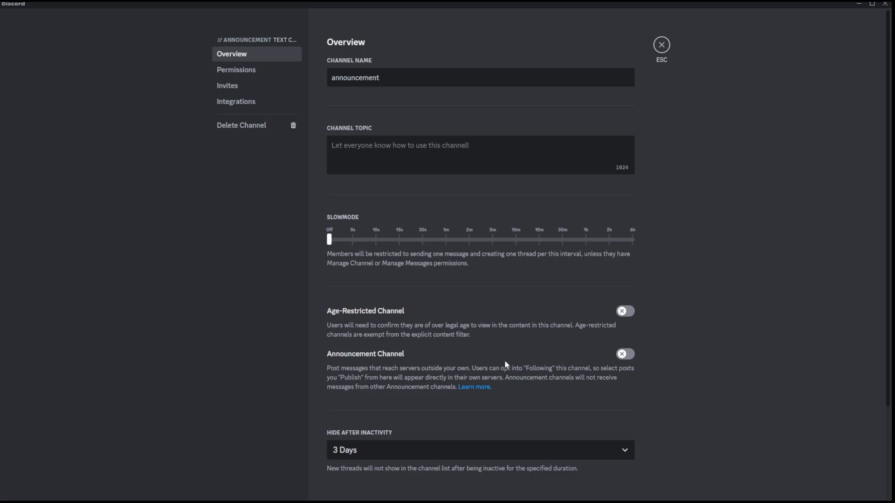
{"action": "left_click", "coordinate": [625, 354]}
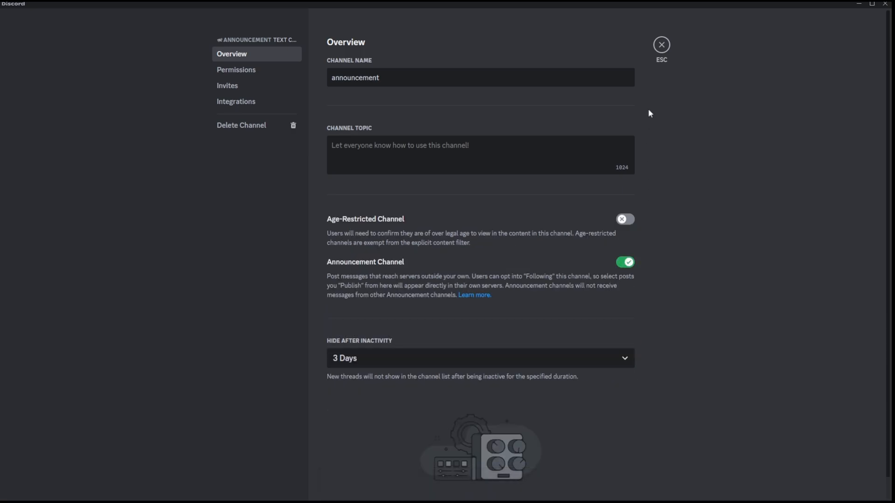
{"action": "left_click", "coordinate": [661, 44]}
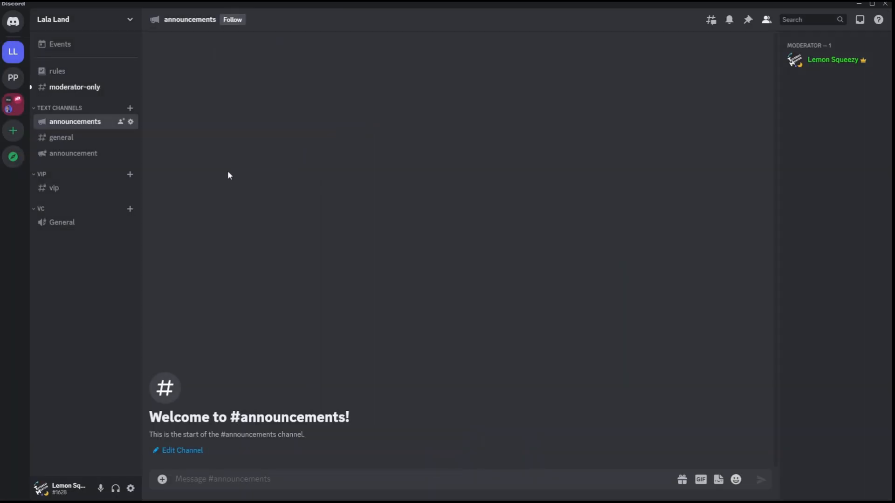
Step: Open the converted #announcement channel from the sidebar
{"action": "left_click", "coordinate": [73, 153]}
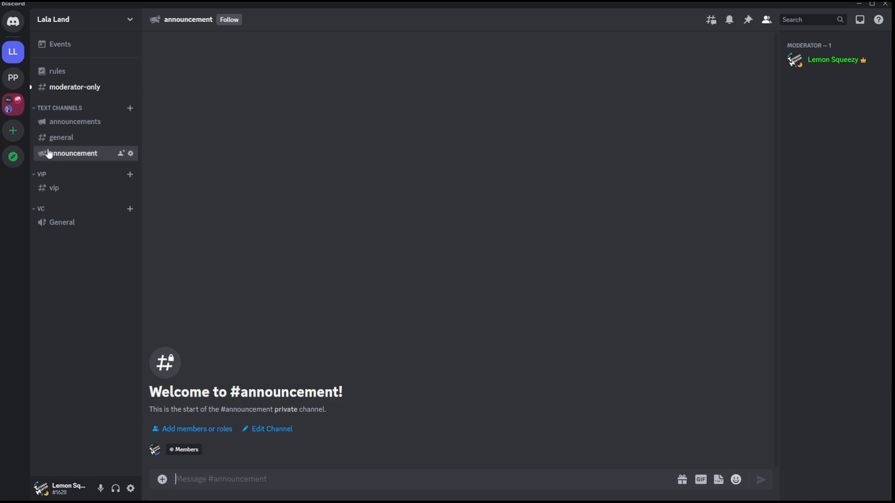
{"action": "mouse_move", "coordinate": [60, 151]}
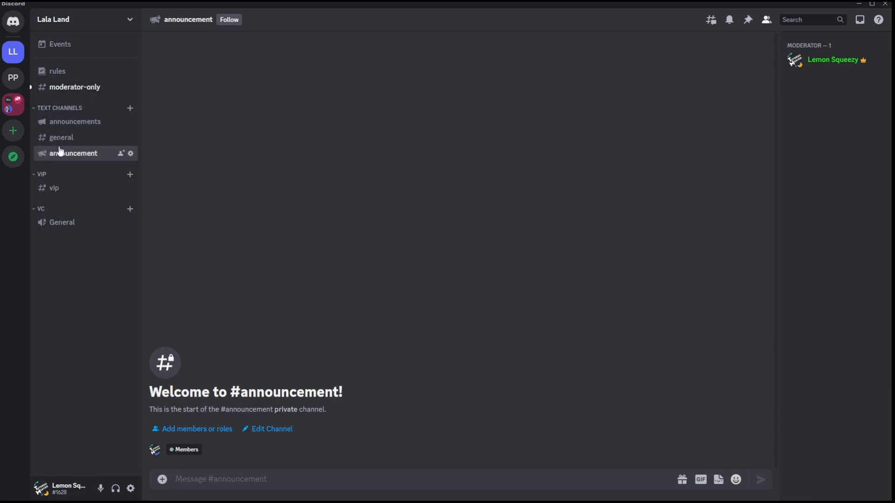